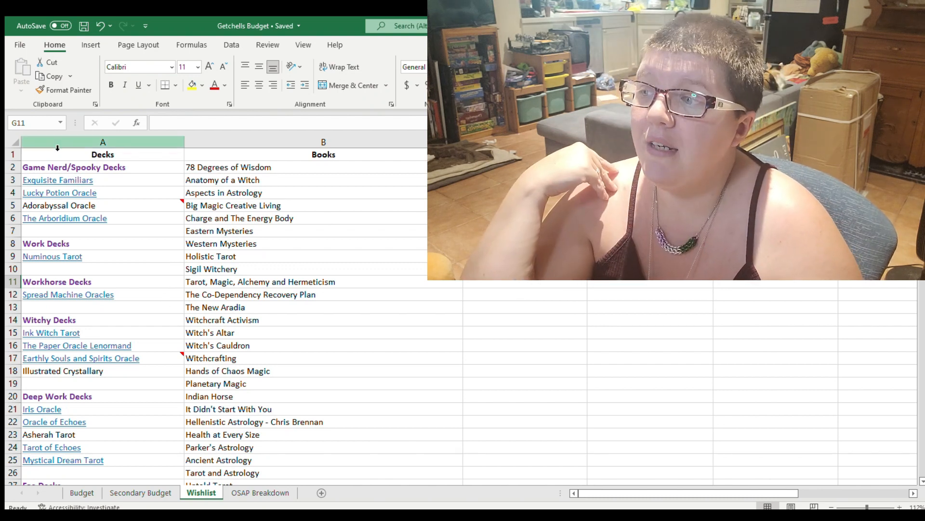
scroll("down", 3)
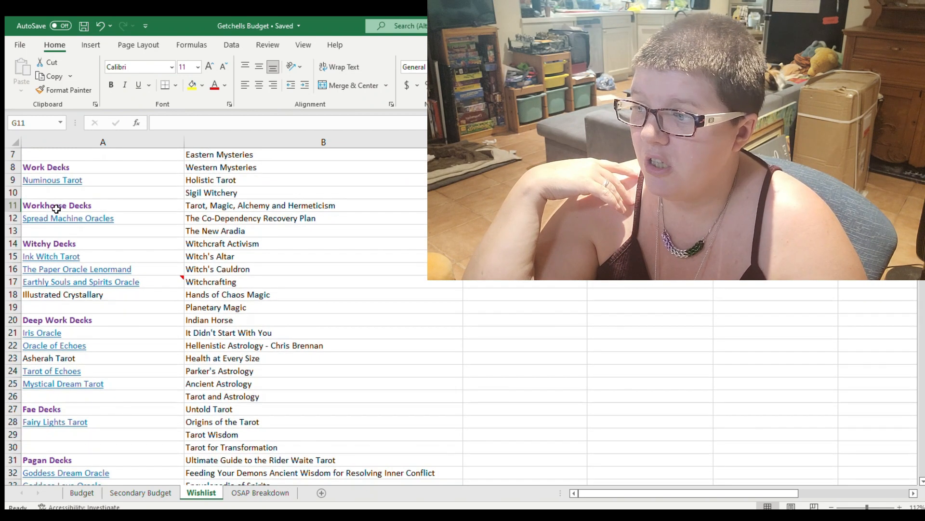
scroll("up", 3)
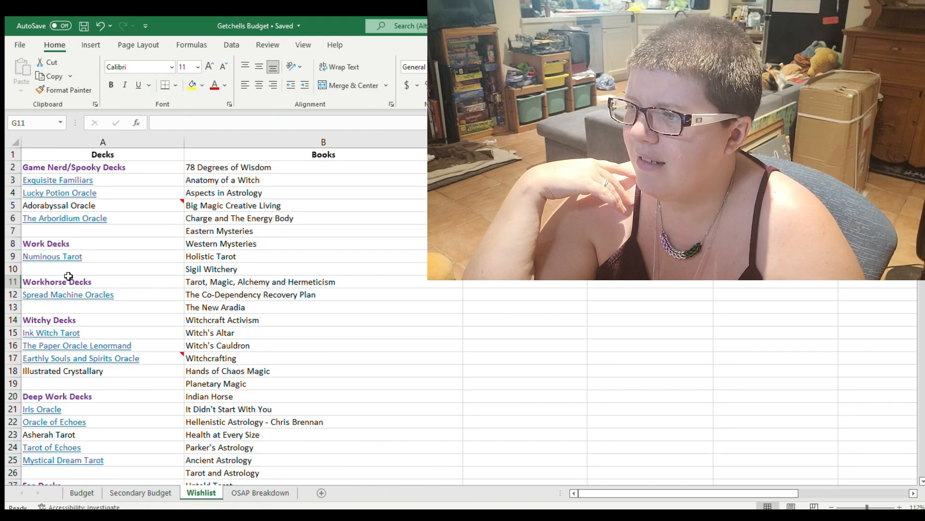
scroll("down", 3)
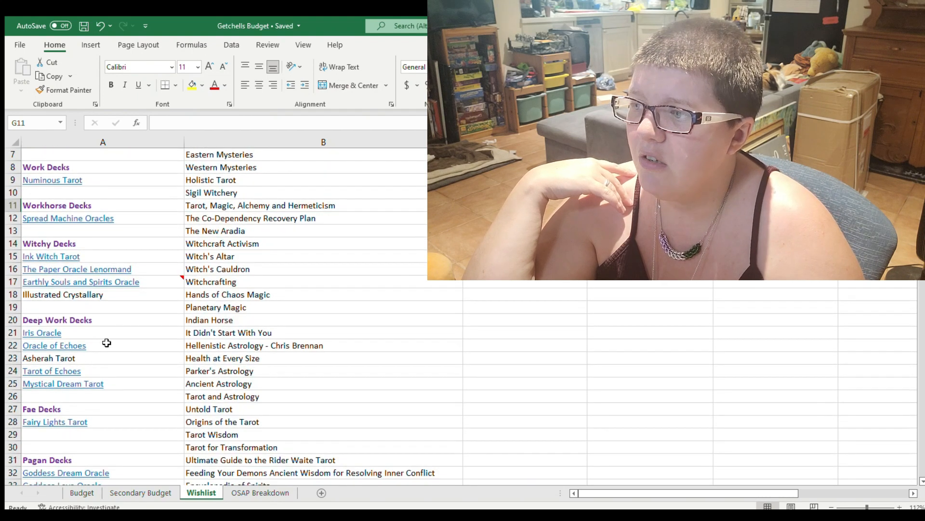
scroll("down", 3)
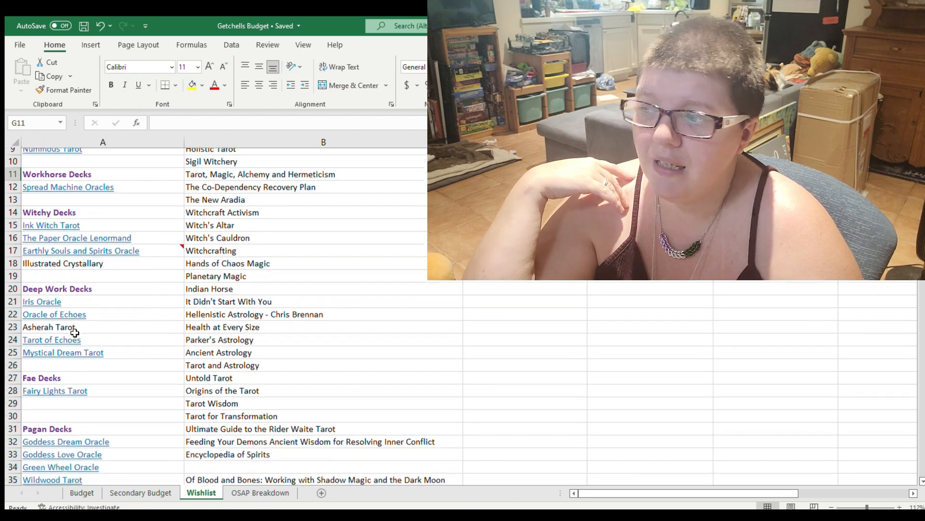
scroll("down", 3)
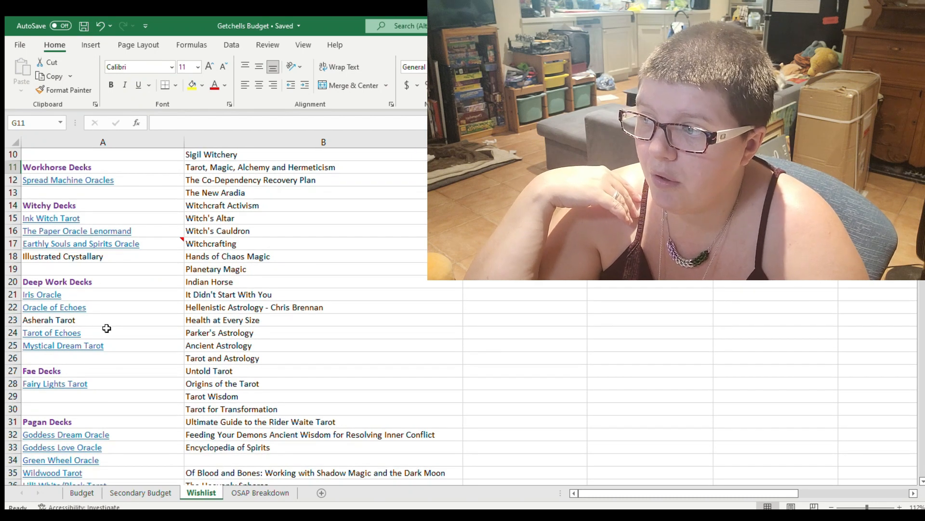
scroll("down", 3)
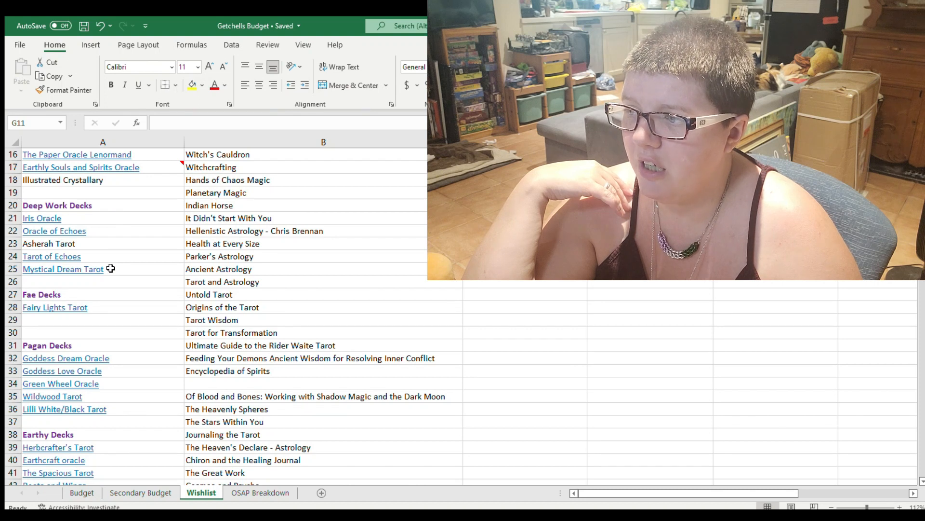
scroll("up", 3)
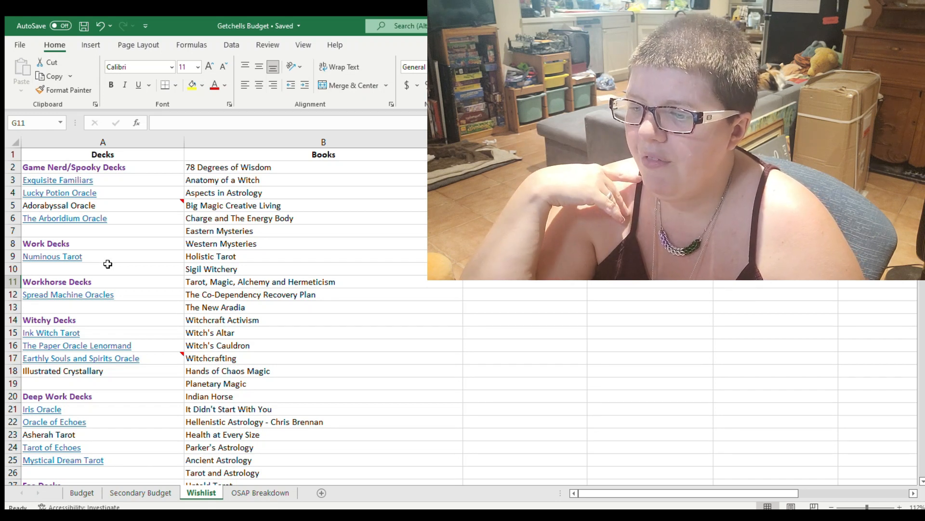
mouse_move(99, 243)
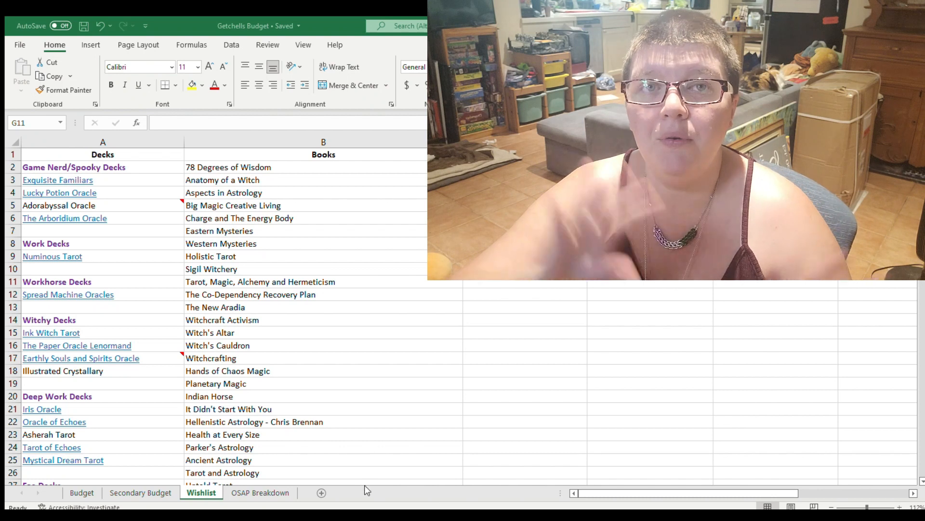
mouse_move(371, 483)
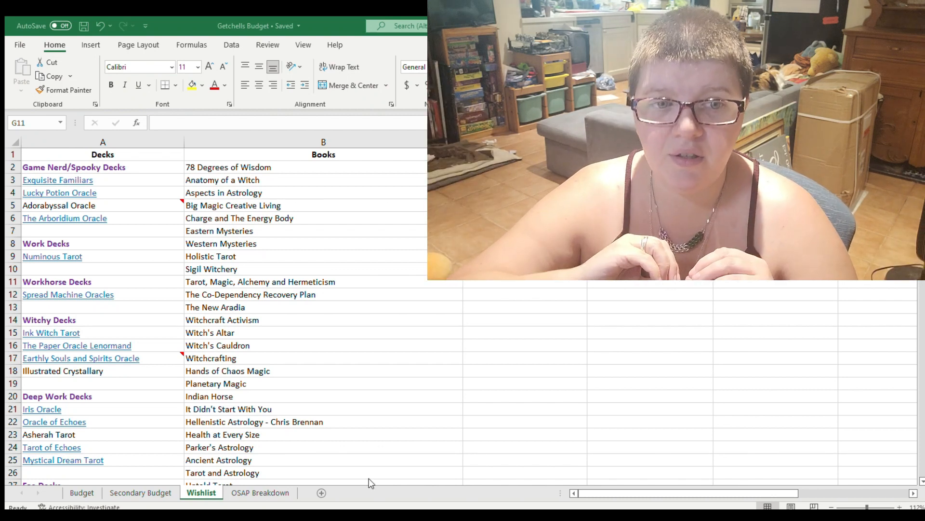